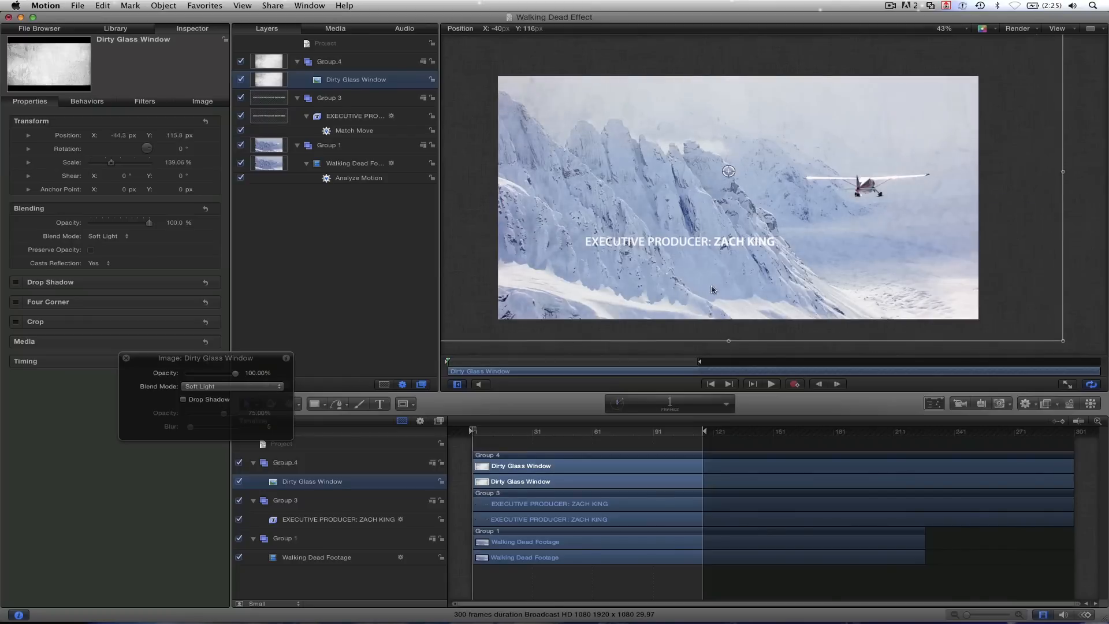
Step: Drag the Dirty Glass Window overlay up and left over the mountain footage
drag(728, 171, 693, 201)
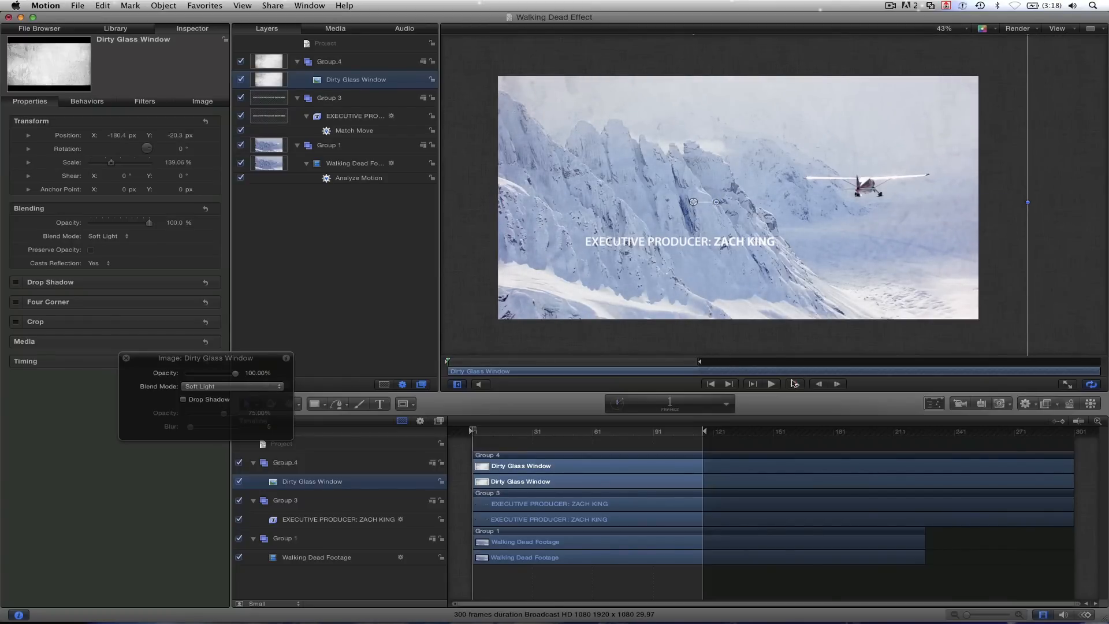
click(771, 383)
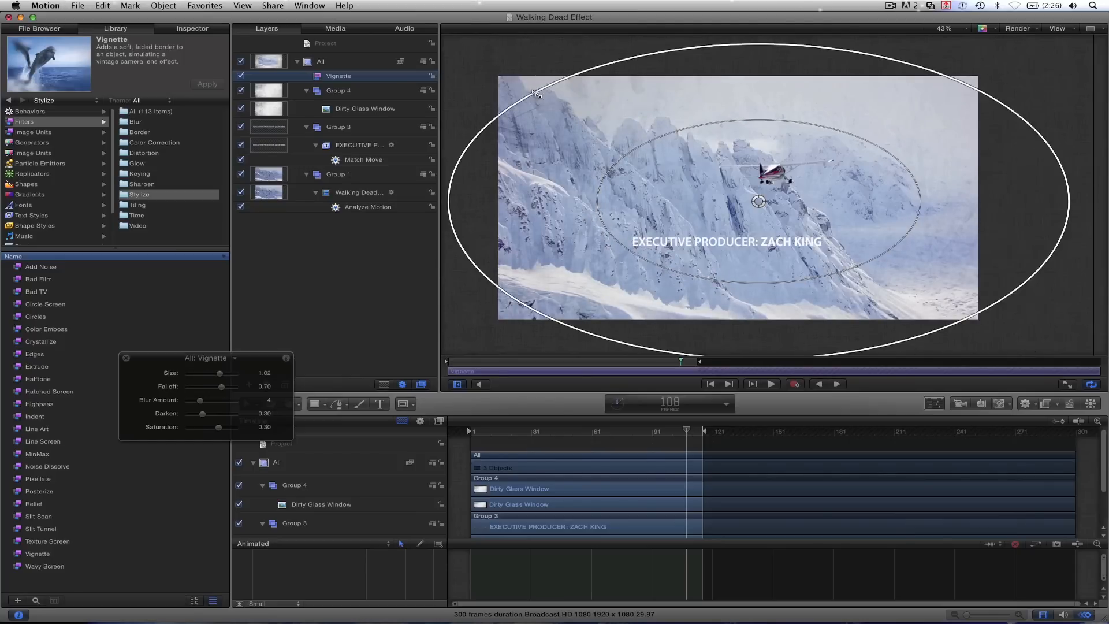
Step: Adjust the Vignette parameters toward size 1.02, falloff 0.70, blur 4
click(338, 90)
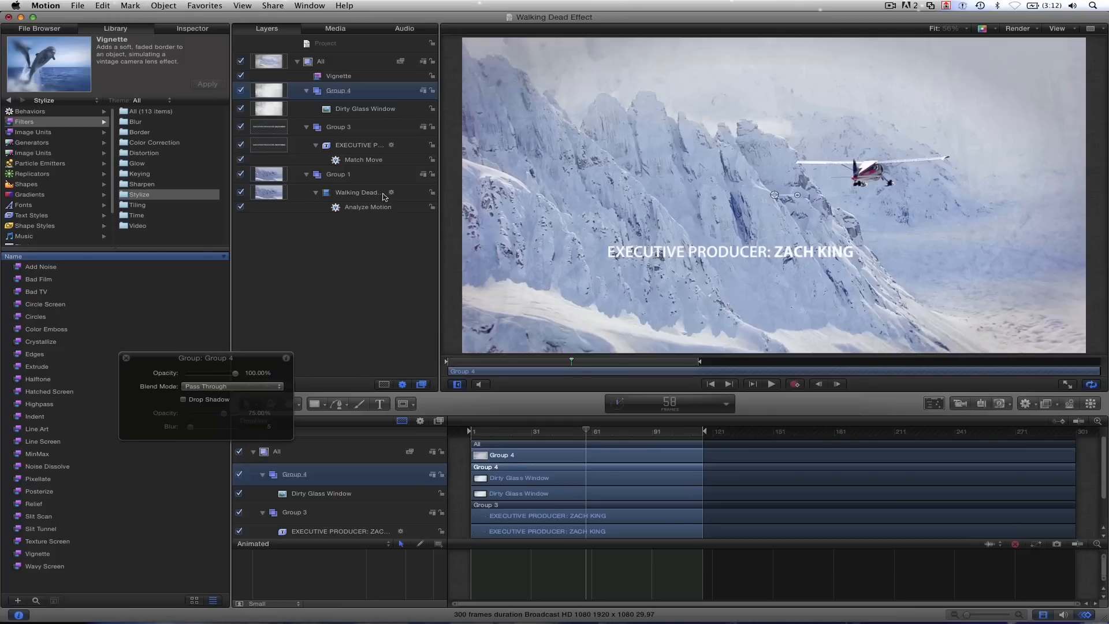
Step: Select the Dirty Glass Window layer to begin keyframing its position drift
click(366, 108)
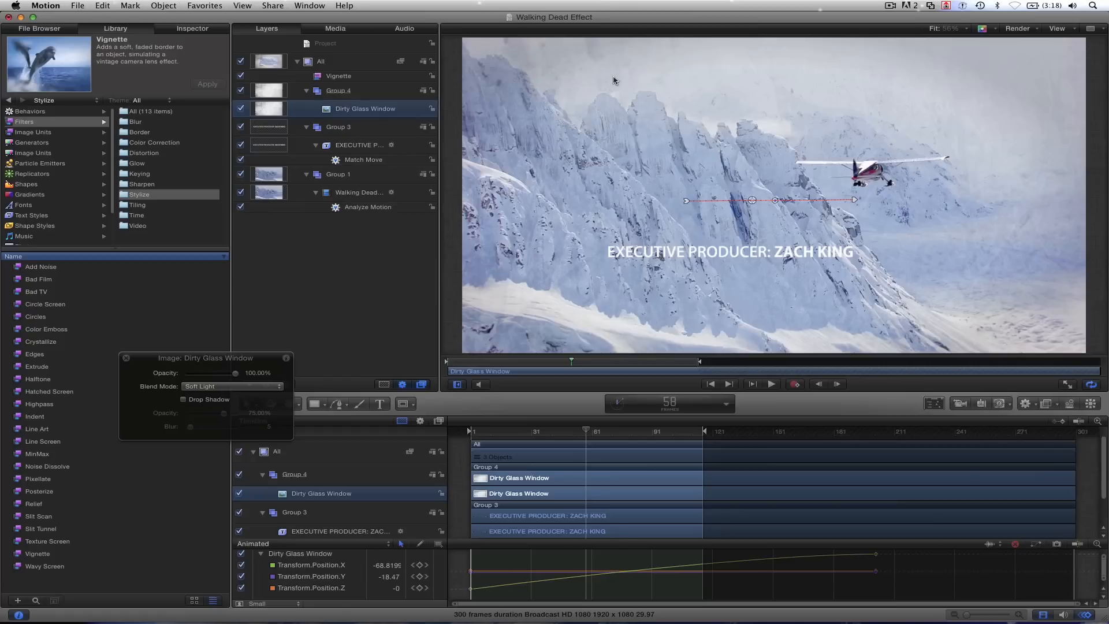